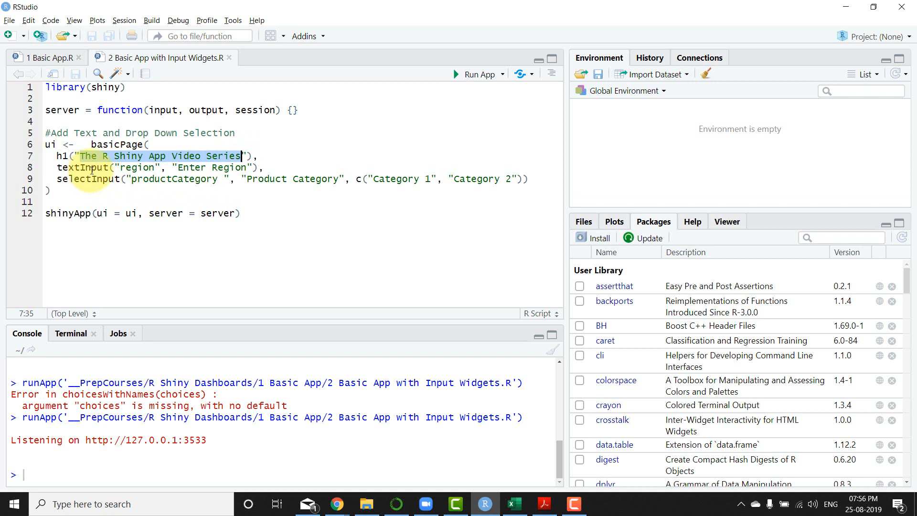
Change the ui from basicPage to fluidPage and save the script
{"action": "left_click", "coordinate": [77, 181]}
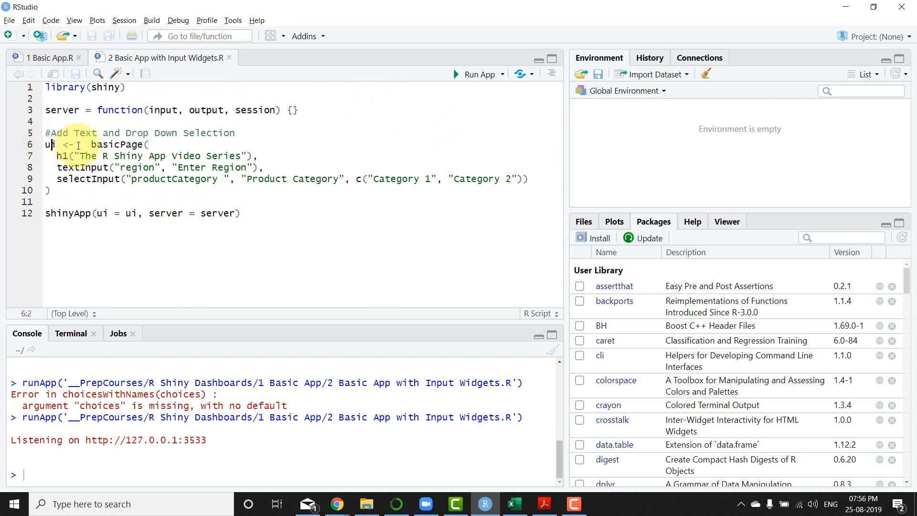
{"action": "mouse_move", "coordinate": [263, 156]}
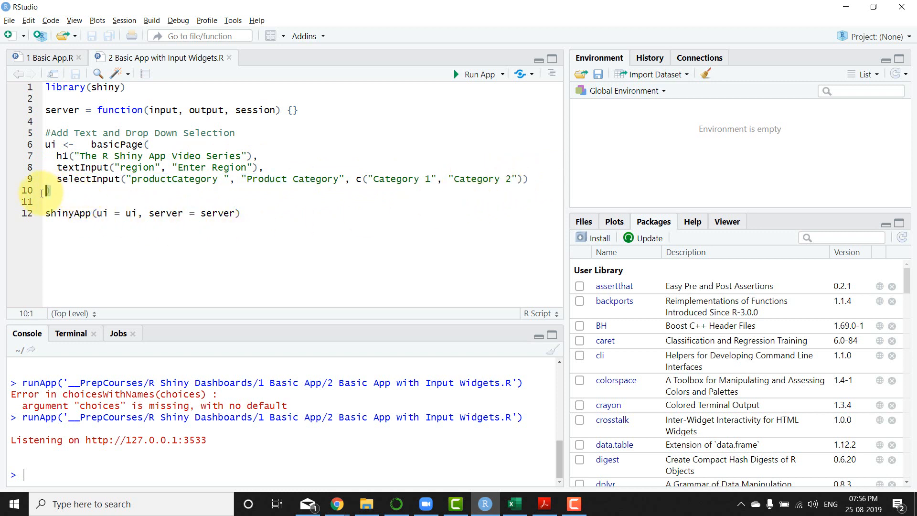
{"action": "left_click", "coordinate": [149, 145]}
{"action": "type", "text": "fluid"}
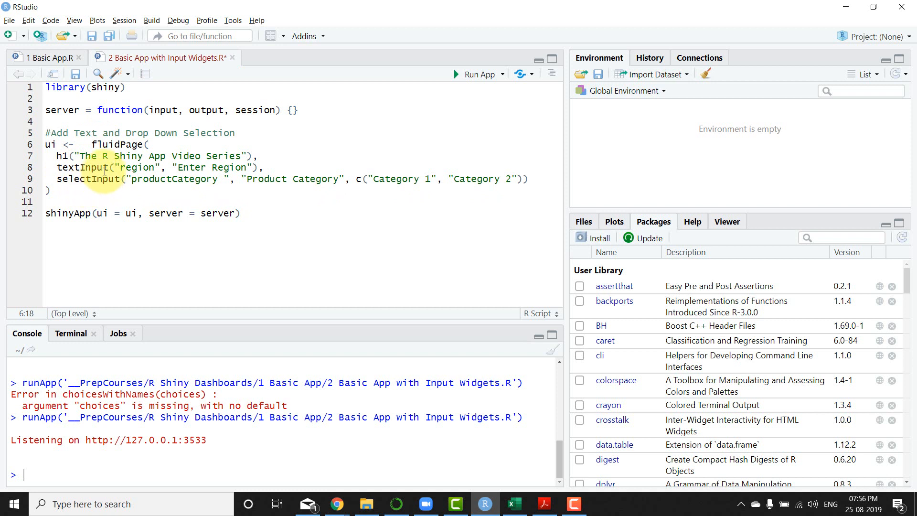
{"action": "key", "text": "ctrl+s"}
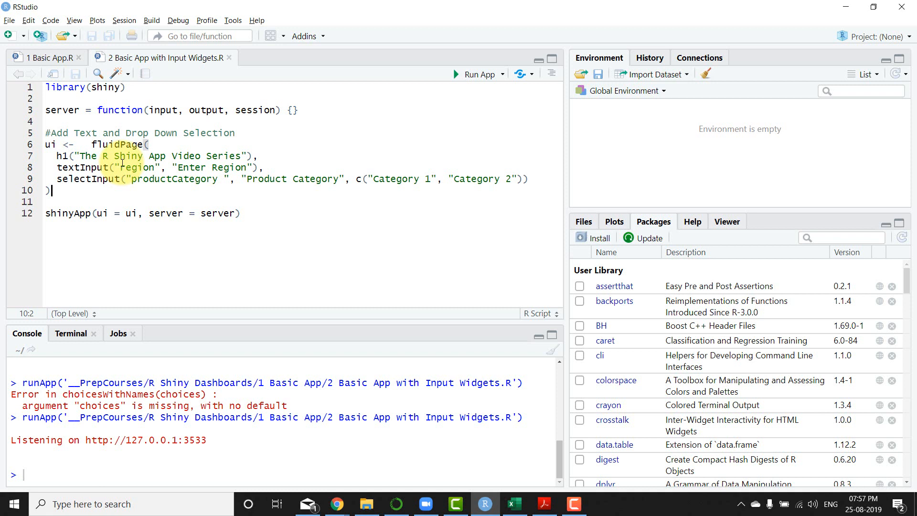
{"action": "left_click", "coordinate": [164, 109]}
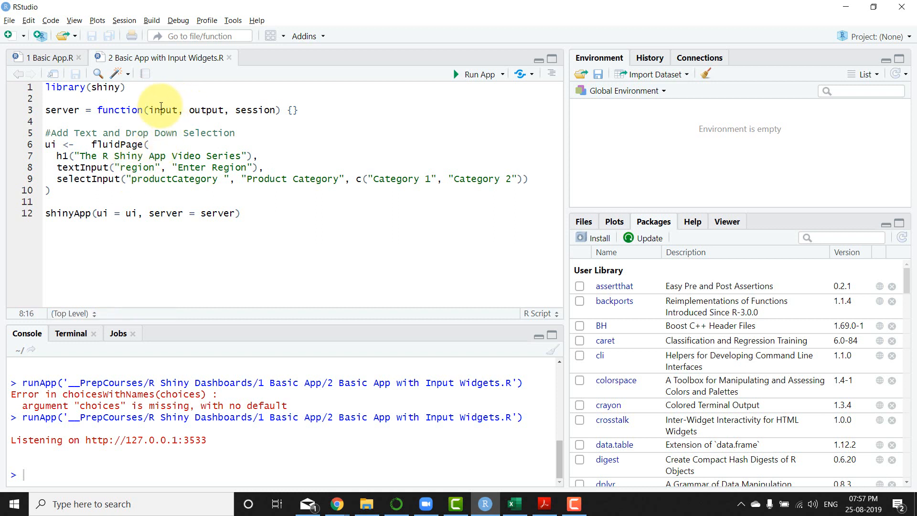
{"action": "left_click", "coordinate": [182, 110]}
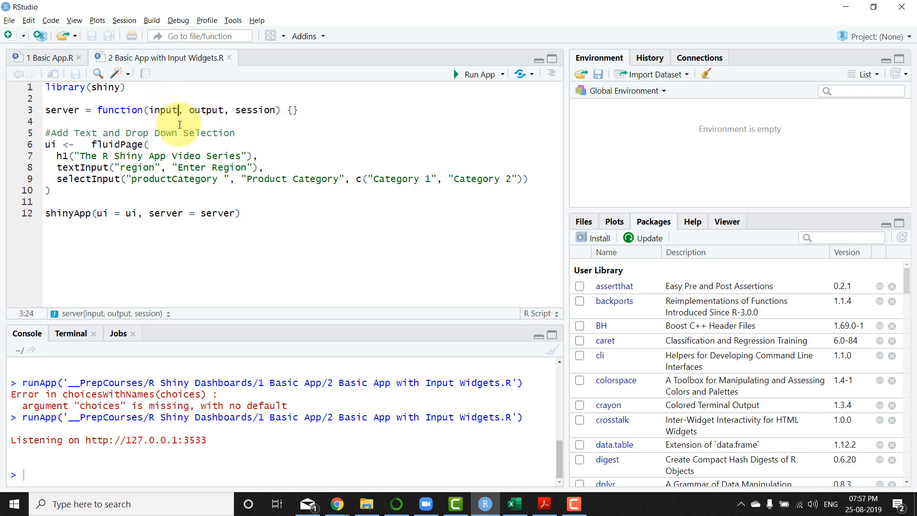
{"action": "type", "text": "$"}
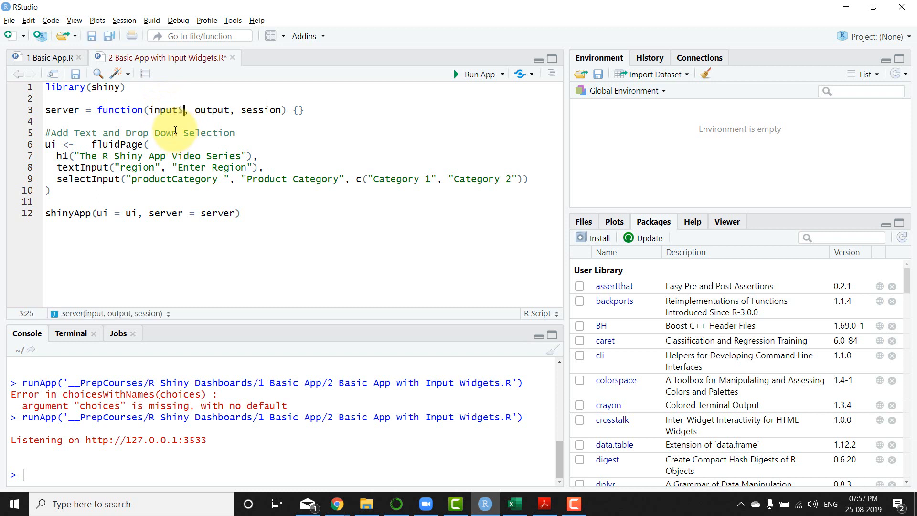
{"action": "key", "text": "Backspace"}
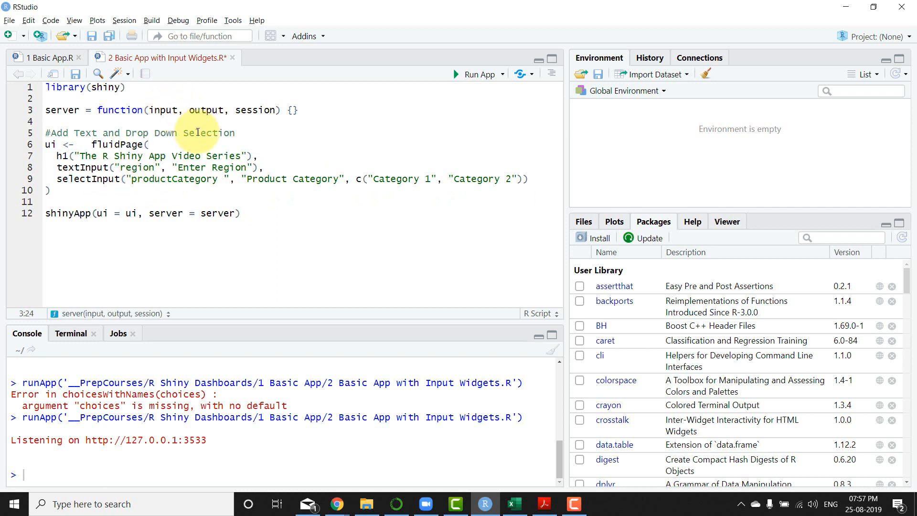
{"action": "type", "text": "$"}
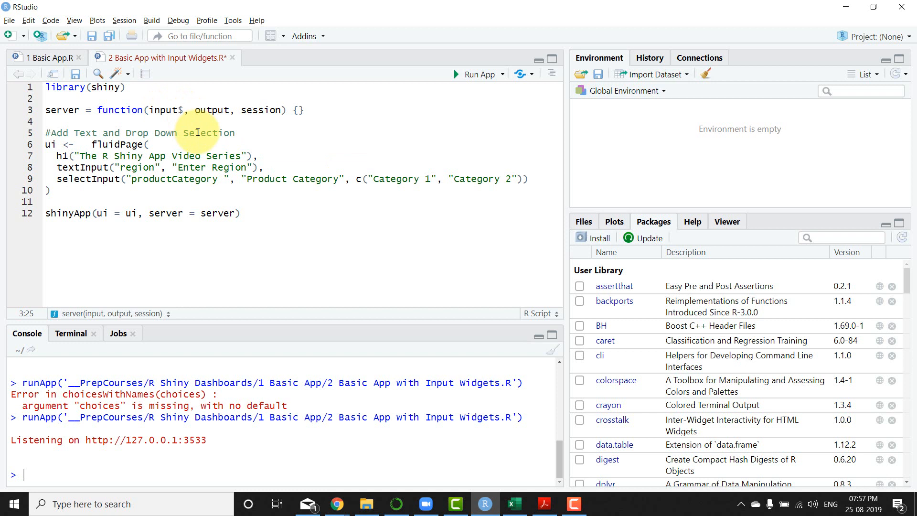
{"action": "type", "text": "regio"}
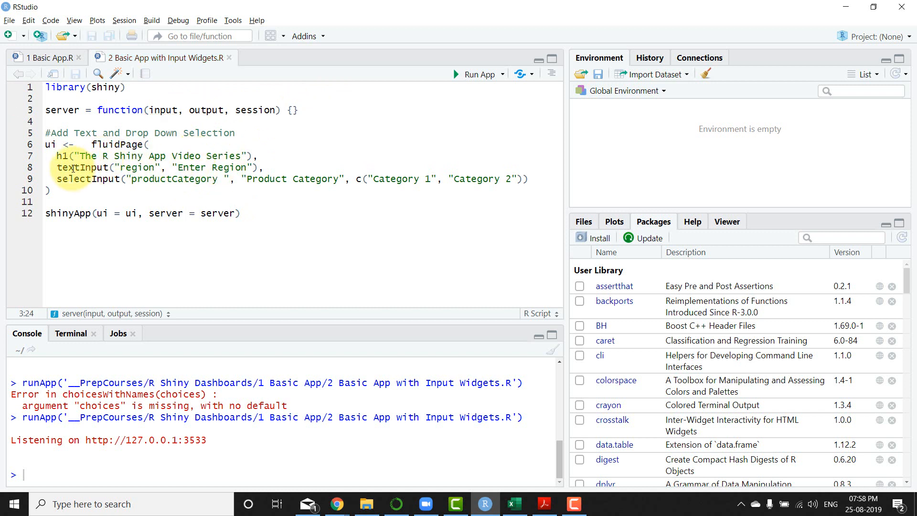
{"action": "double_click", "coordinate": [136, 168]}
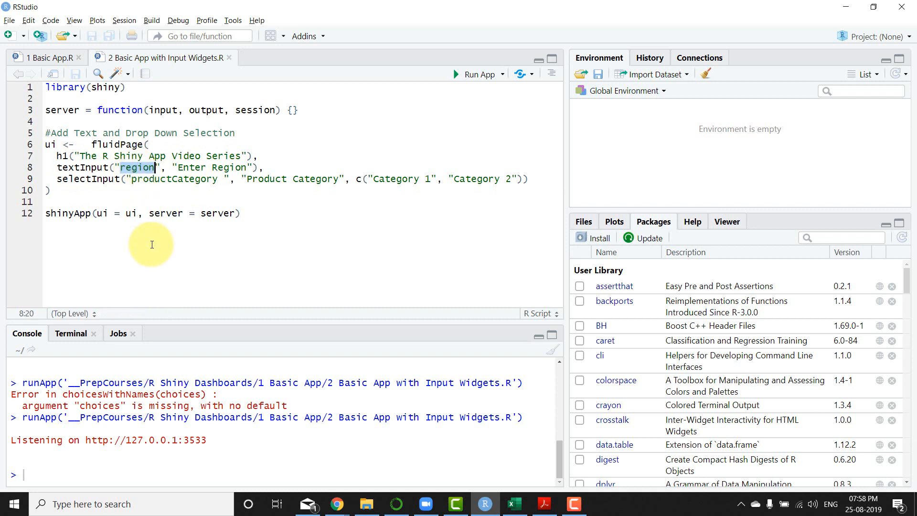
{"action": "mouse_move", "coordinate": [164, 138]}
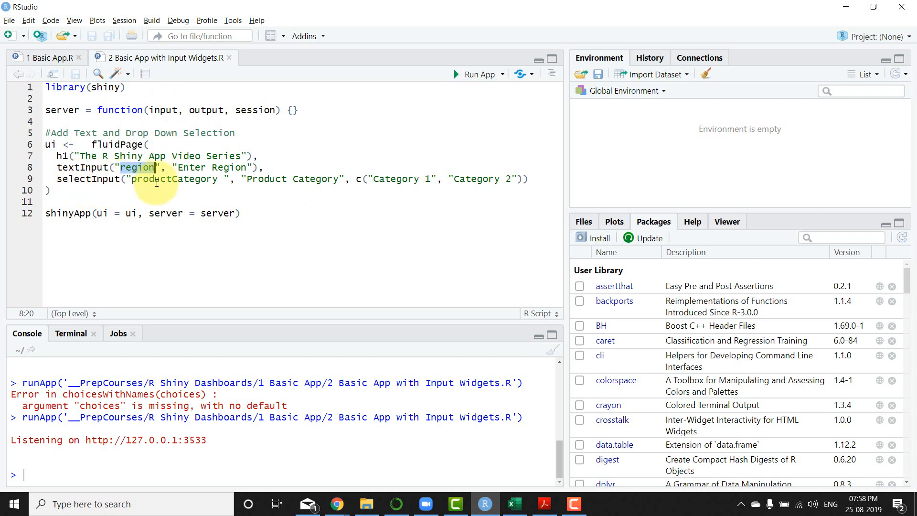
{"action": "left_click", "coordinate": [169, 110]}
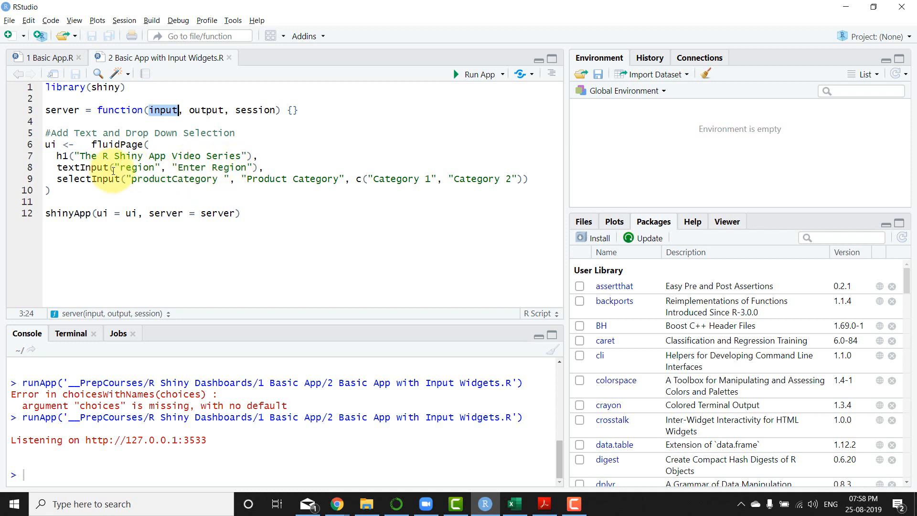
{"action": "mouse_move", "coordinate": [127, 179]}
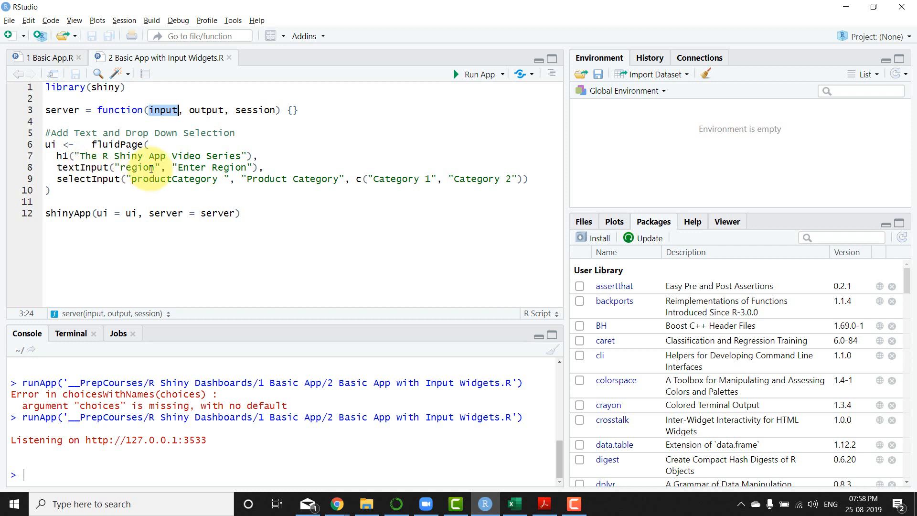
{"action": "double_click", "coordinate": [214, 167]}
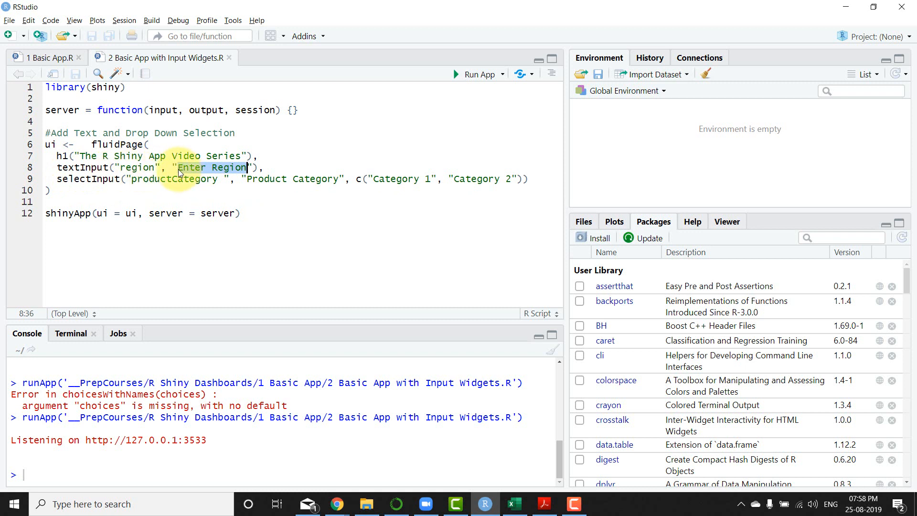
{"action": "left_click", "coordinate": [162, 180]}
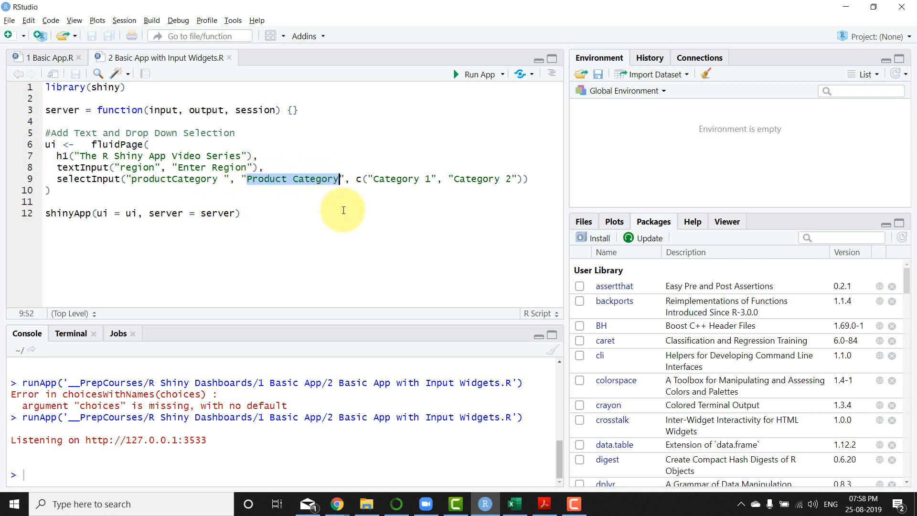
{"action": "mouse_move", "coordinate": [344, 227]}
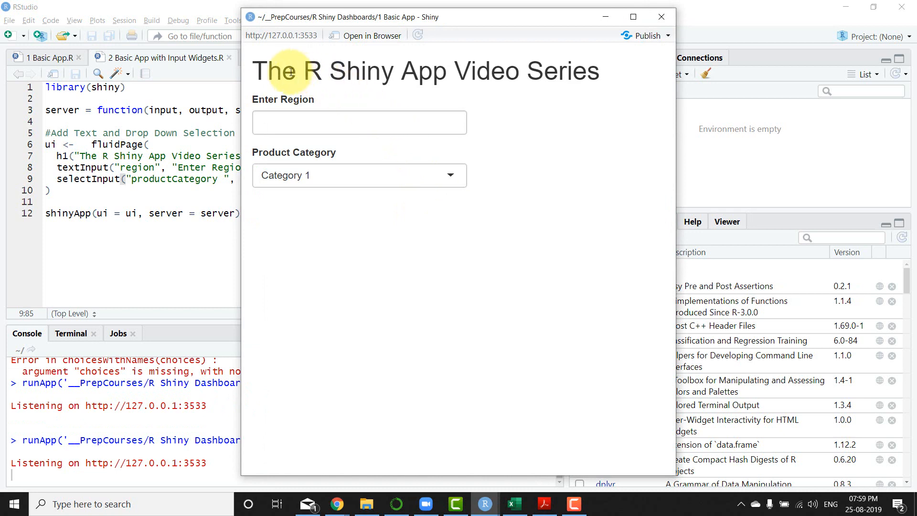
Inspect the running app's title, Enter Region label and Product Category dropdown choices
{"action": "left_click_drag", "start_coordinate": [292, 70], "coordinate": [578, 73]}
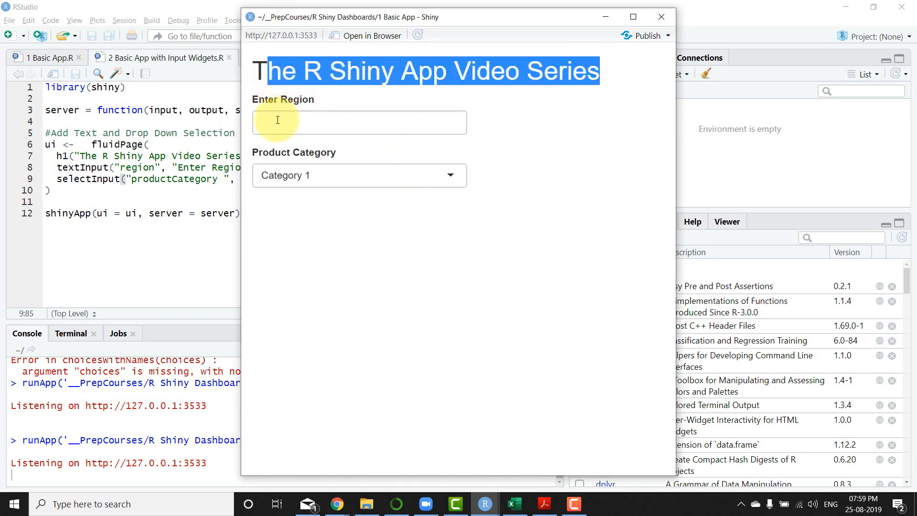
{"action": "left_click", "coordinate": [358, 122]}
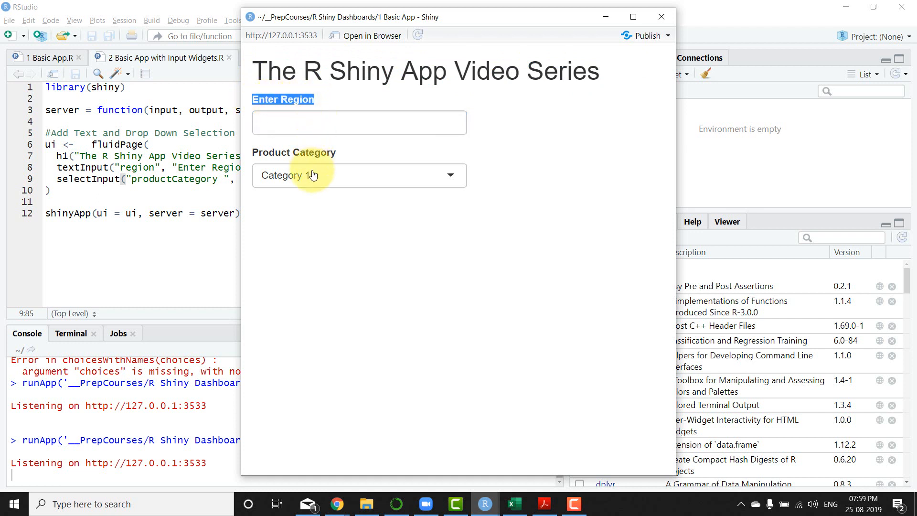
{"action": "left_click", "coordinate": [359, 174]}
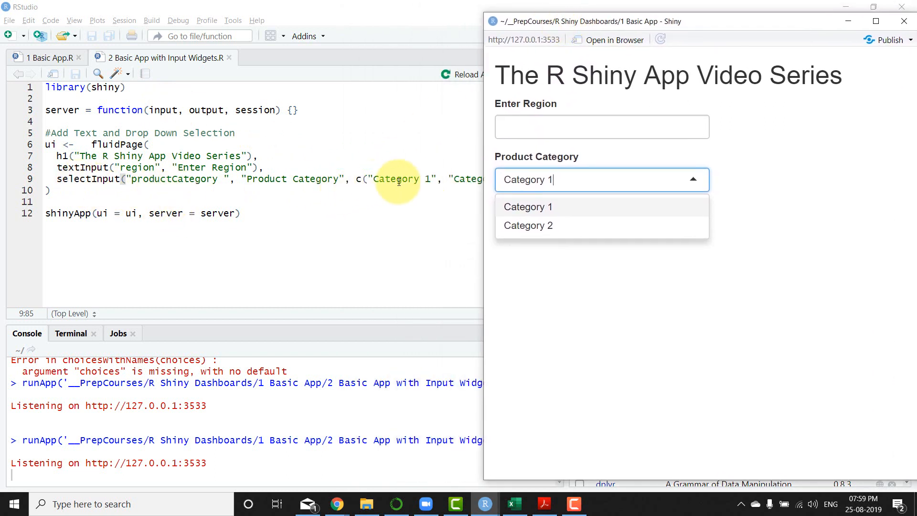
{"action": "mouse_move", "coordinate": [430, 164]}
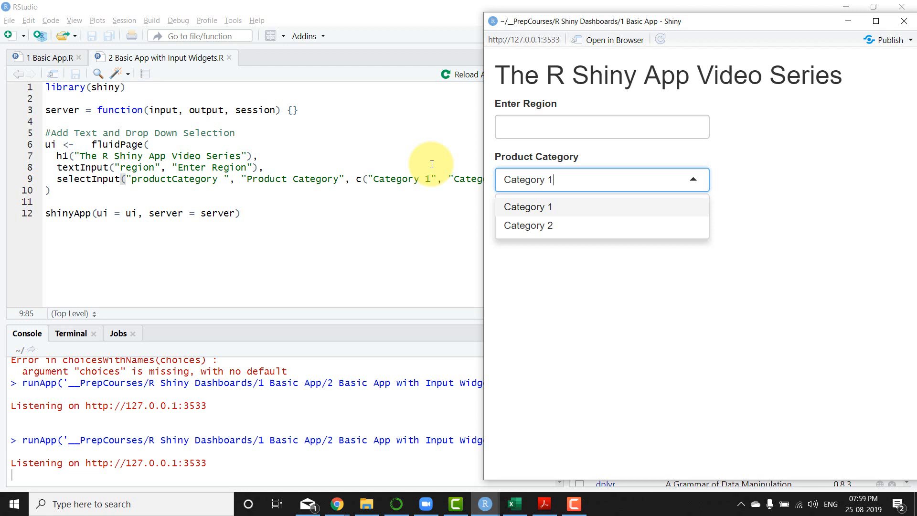
{"action": "mouse_move", "coordinate": [557, 170]}
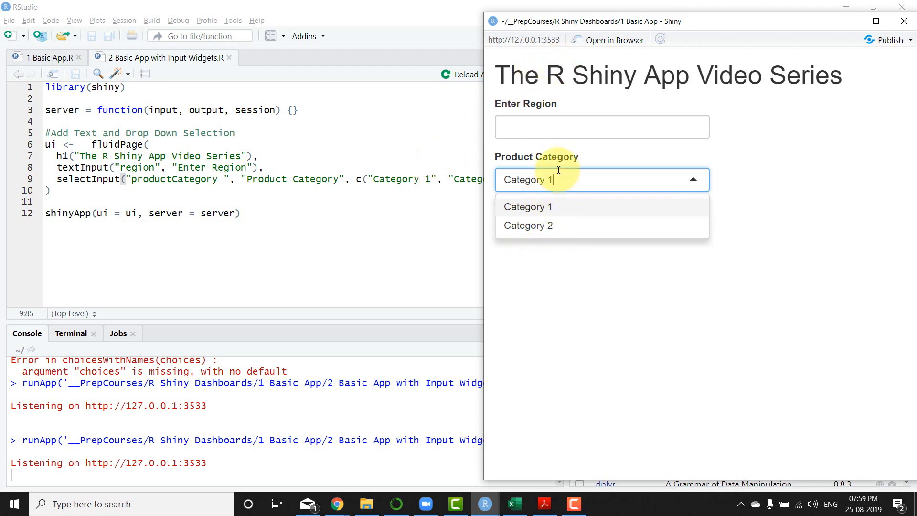
{"action": "mouse_move", "coordinate": [399, 178]}
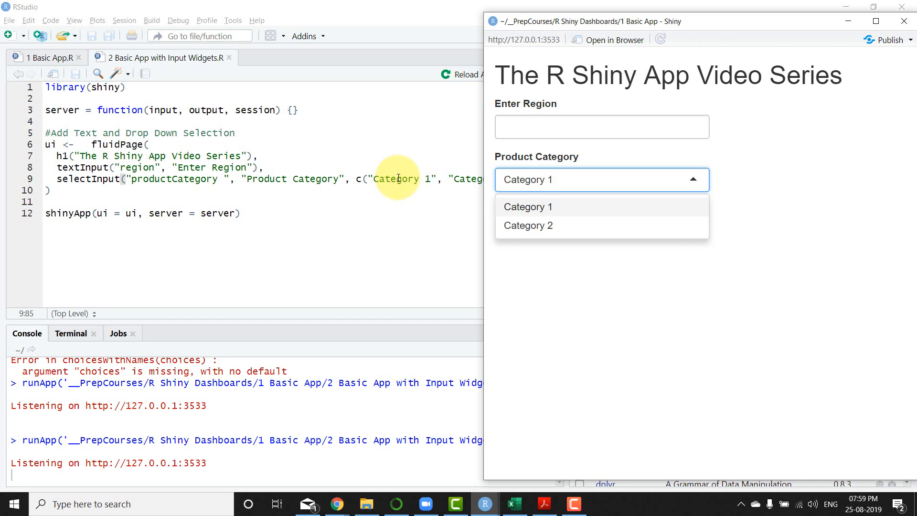
Choose Category 1 in the dropdown, then close the Shiny app window
{"action": "left_click", "coordinate": [513, 503]}
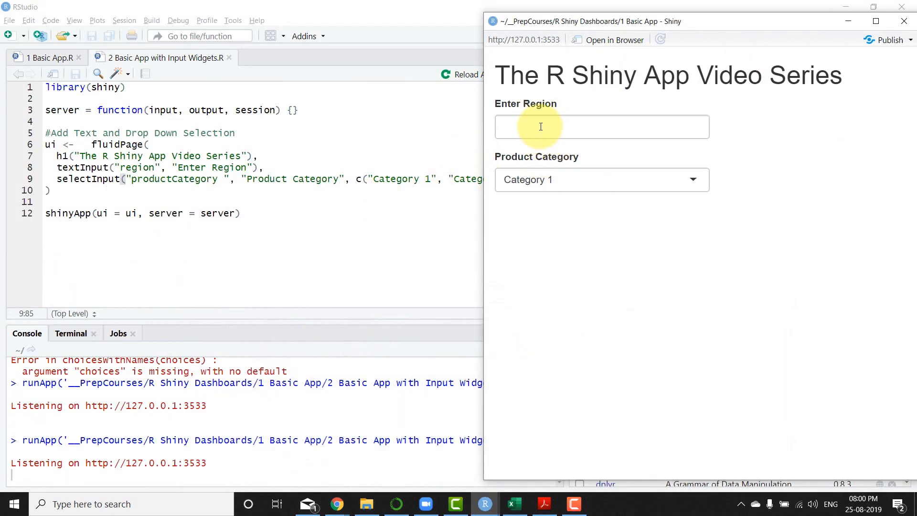
{"action": "mouse_move", "coordinate": [524, 137]}
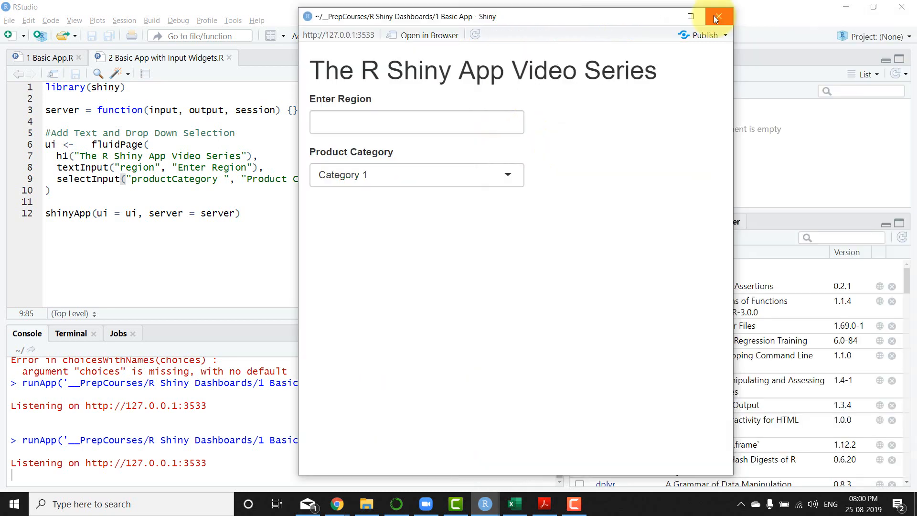
{"action": "left_click", "coordinate": [719, 16]}
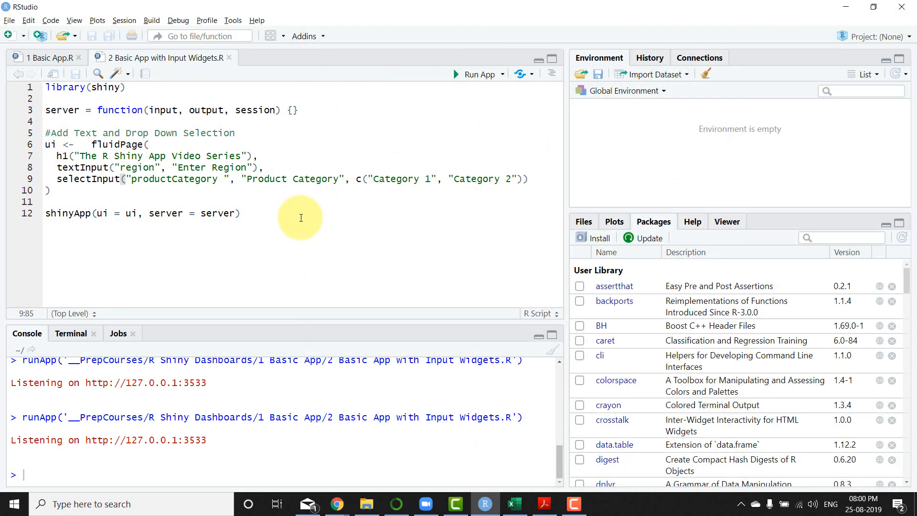